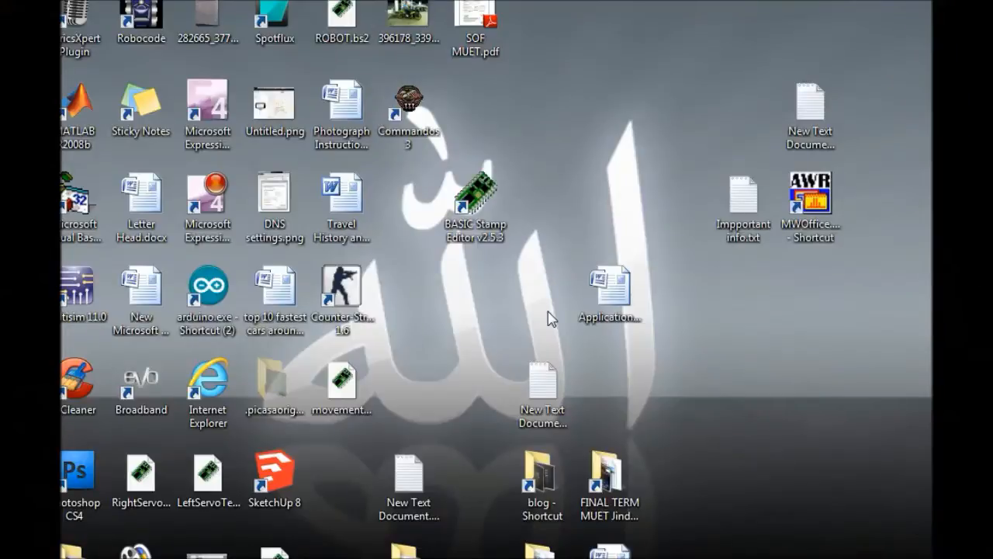
{"action": "mouse_move", "coordinate": [519, 286]}
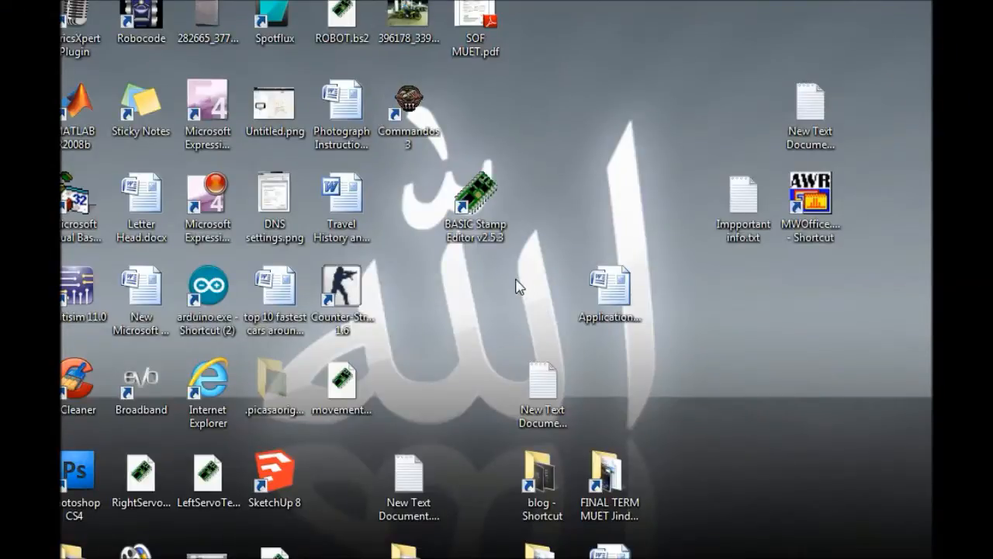
{"action": "mouse_move", "coordinate": [504, 276]}
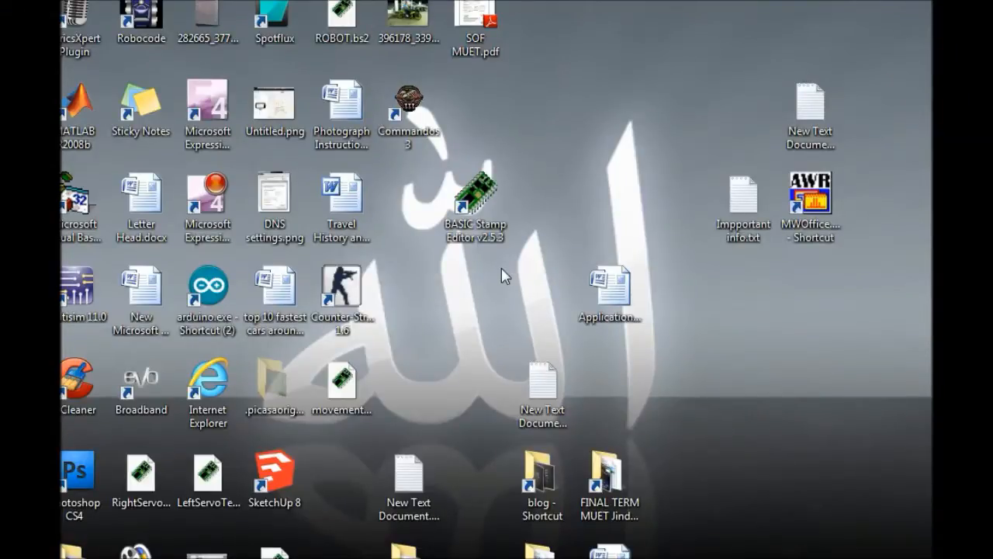
- Launch BASIC Stamp Editor v2.5.3 from its desktop shortcut
{"action": "double_click", "coordinate": [474, 200]}
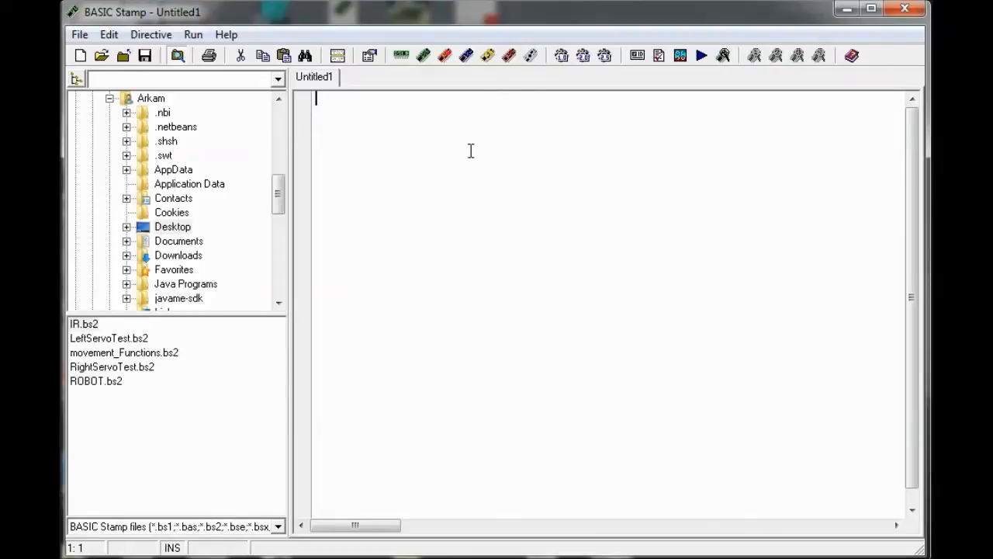
{"action": "mouse_move", "coordinate": [526, 80]}
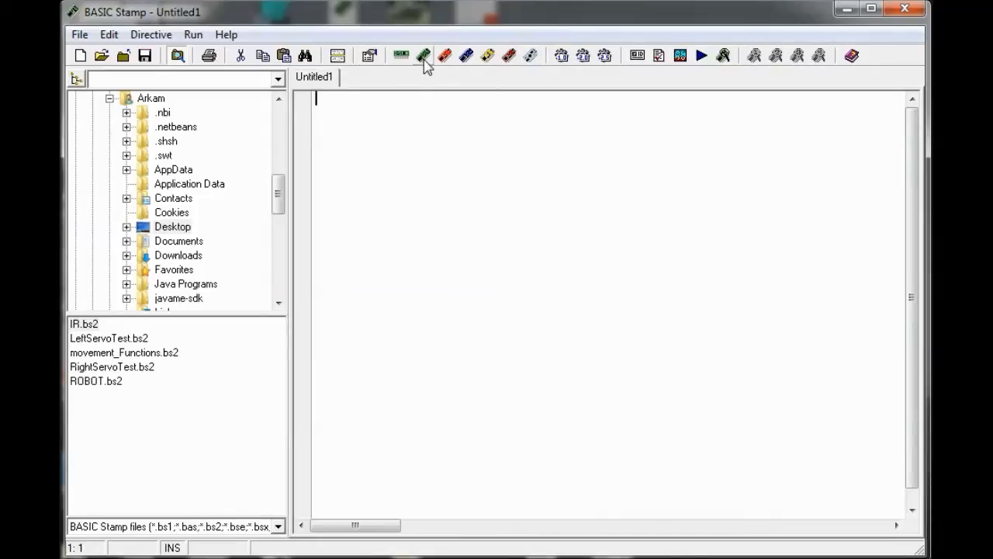
- Insert the {$STAMP BS2} directive into the untitled program
{"action": "left_click", "coordinate": [423, 55]}
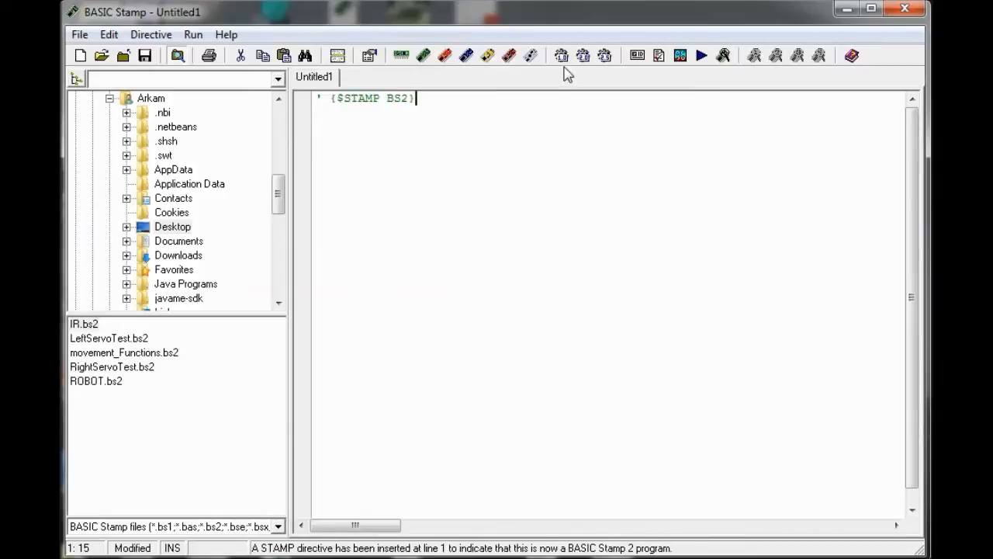
{"action": "mouse_move", "coordinate": [613, 92]}
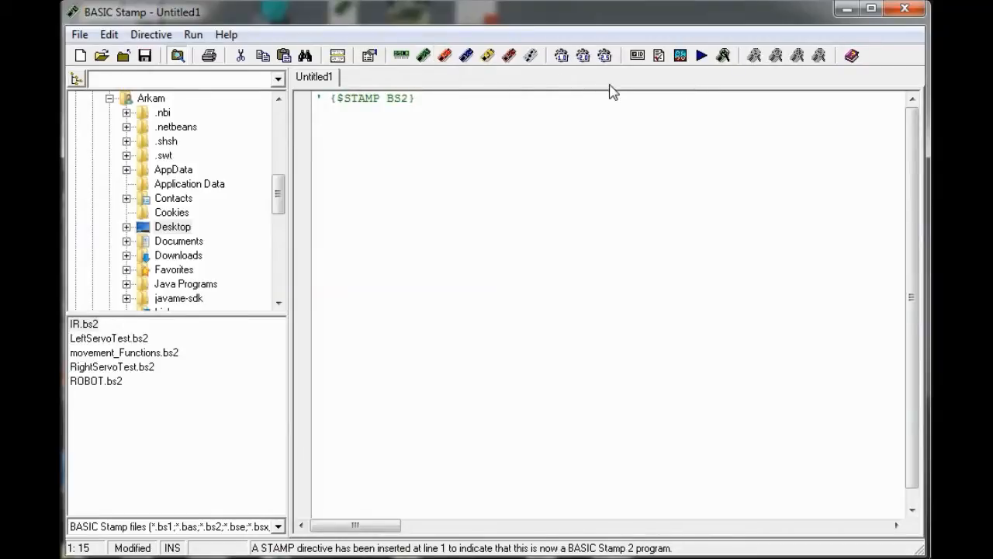
{"action": "mouse_move", "coordinate": [605, 55]}
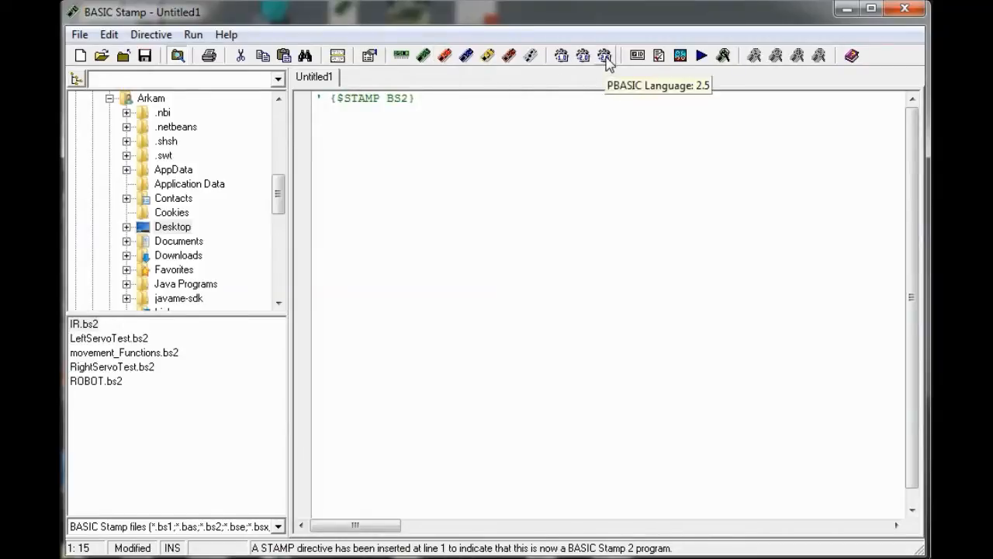
- Type the DO loop: HIGH 12, PAUSE 500, LOW 12, PAUSE 500, LOOP
{"action": "type", "text": "DO"}
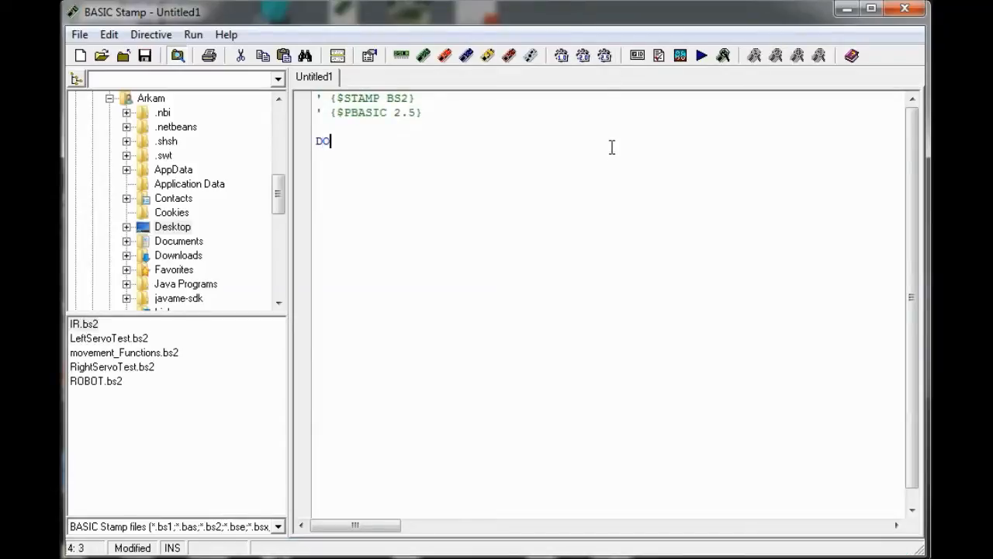
{"action": "type", "text": "HIGH"}
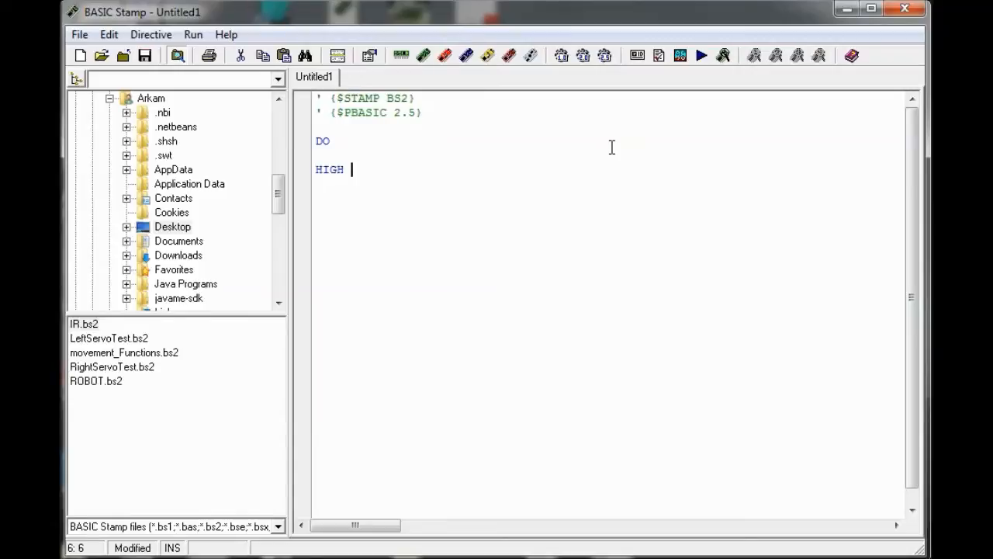
{"action": "type", "text": "12"}
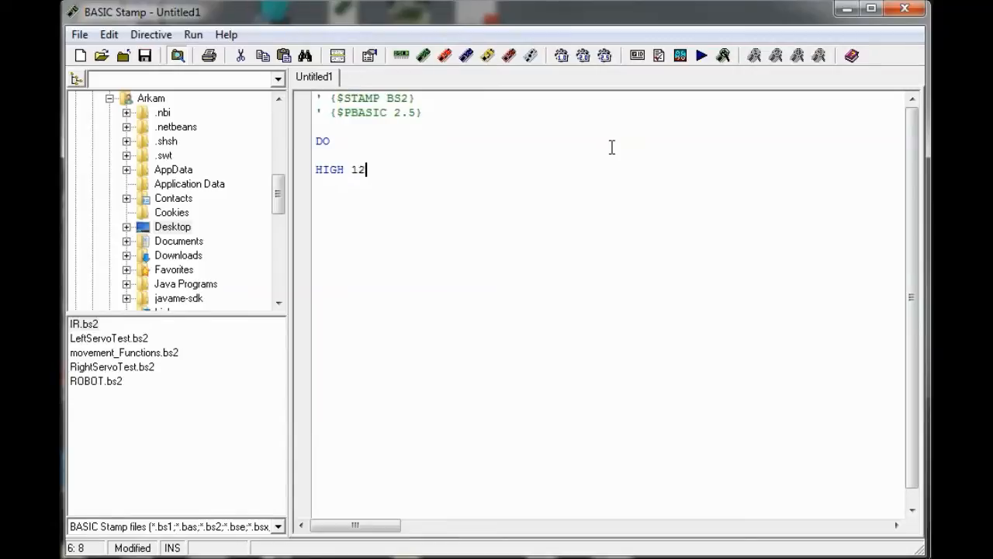
{"action": "type", "text": "PAUSE"}
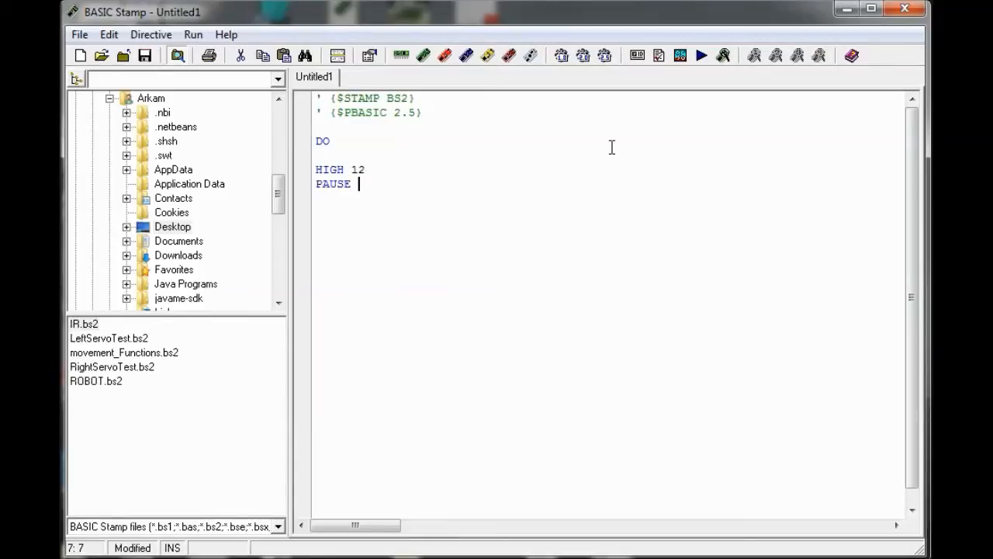
{"action": "type", "text": "500"}
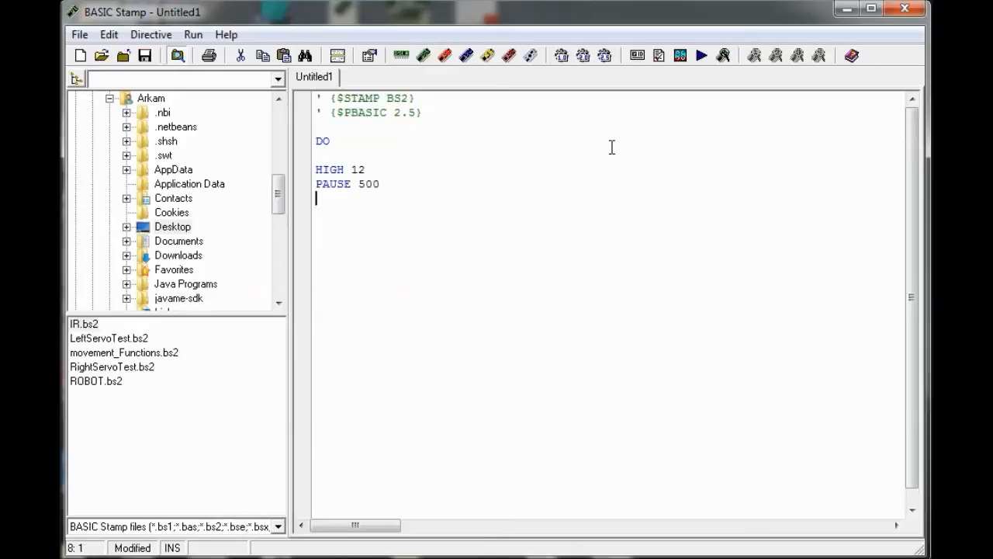
{"action": "type", "text": "LOW 12"}
{"action": "type", "text": "PAUSE 500"}
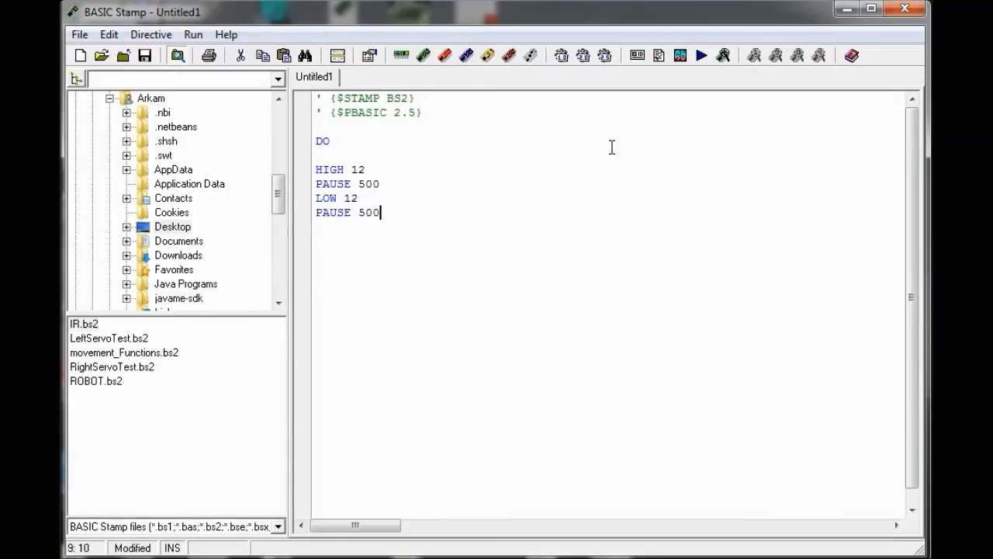
{"action": "type", "text": "Lo"}
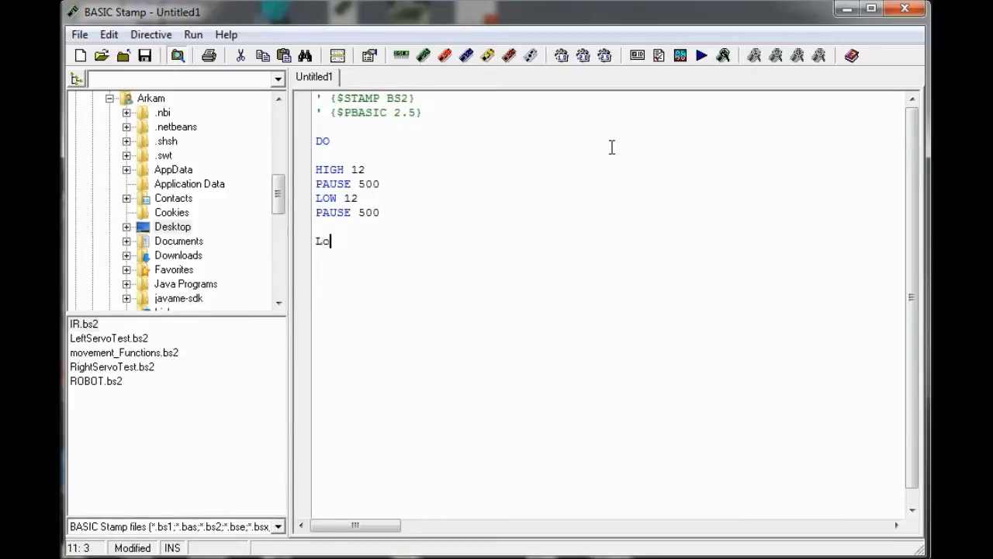
{"action": "type", "text": "OOP"}
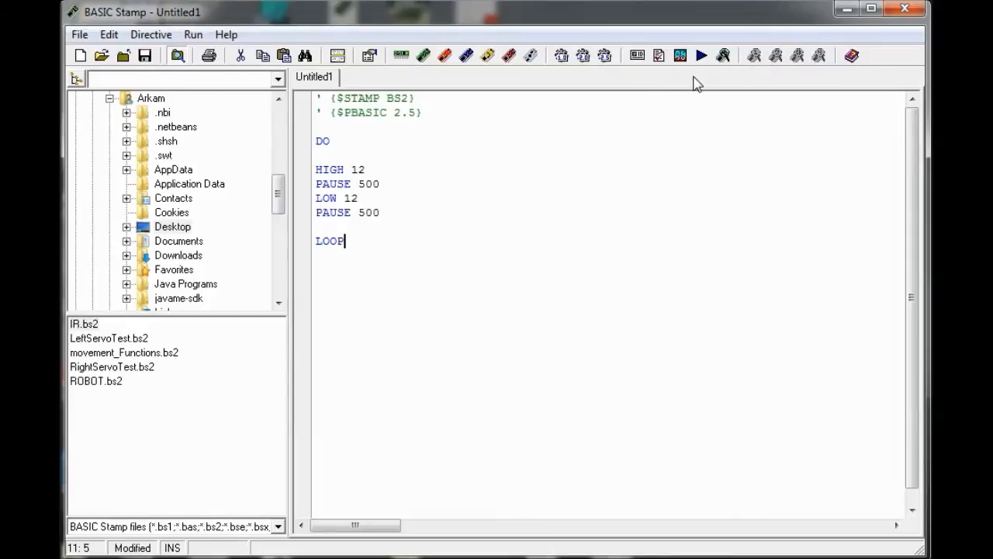
- Syntax-check the blink program, then tokenize and download it to the BASIC Stamp
{"action": "left_click", "coordinate": [700, 55]}
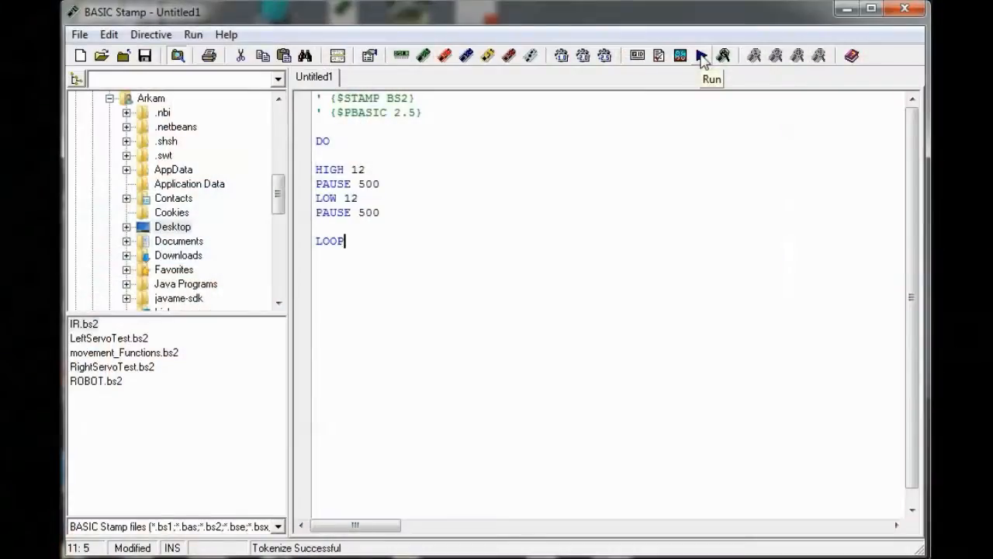
{"action": "left_click", "coordinate": [699, 55]}
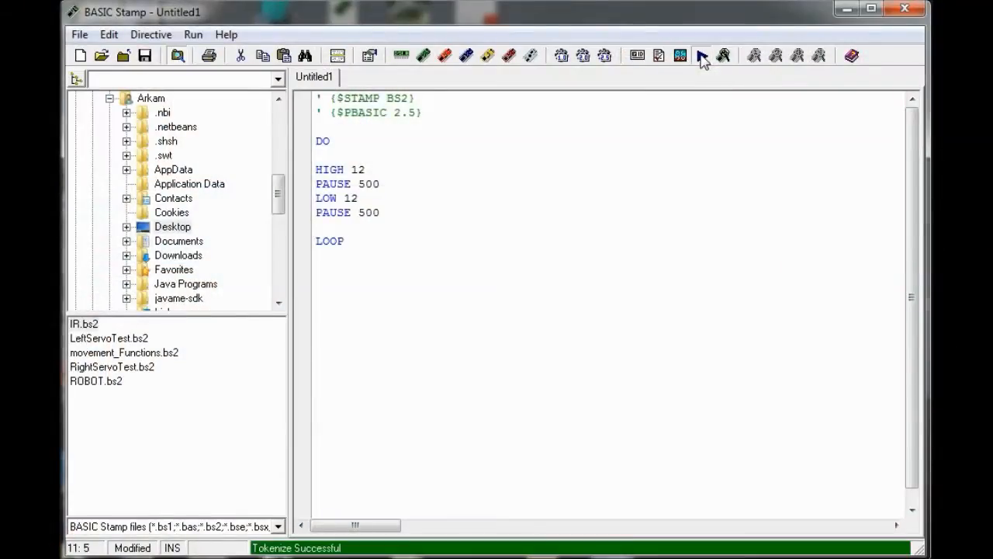
{"action": "left_click", "coordinate": [702, 55]}
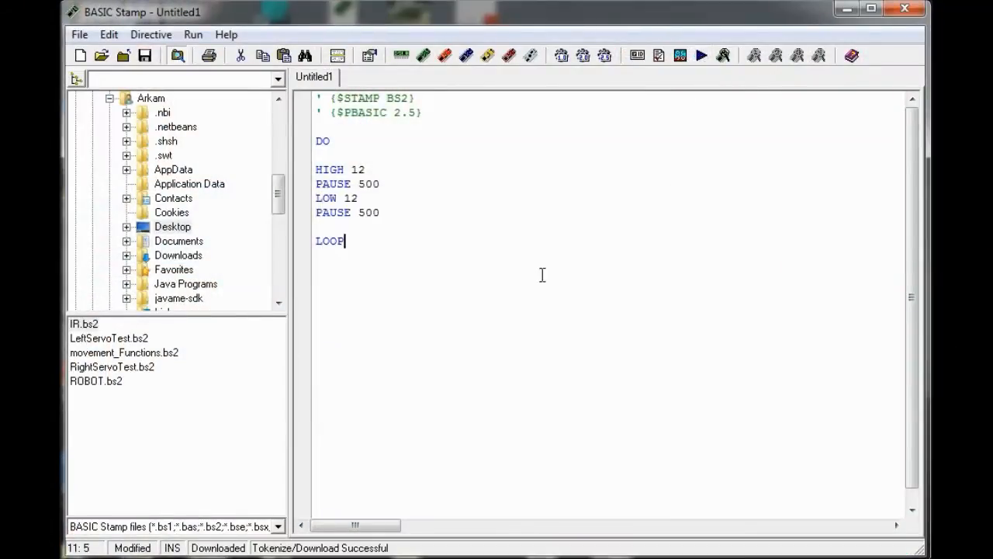